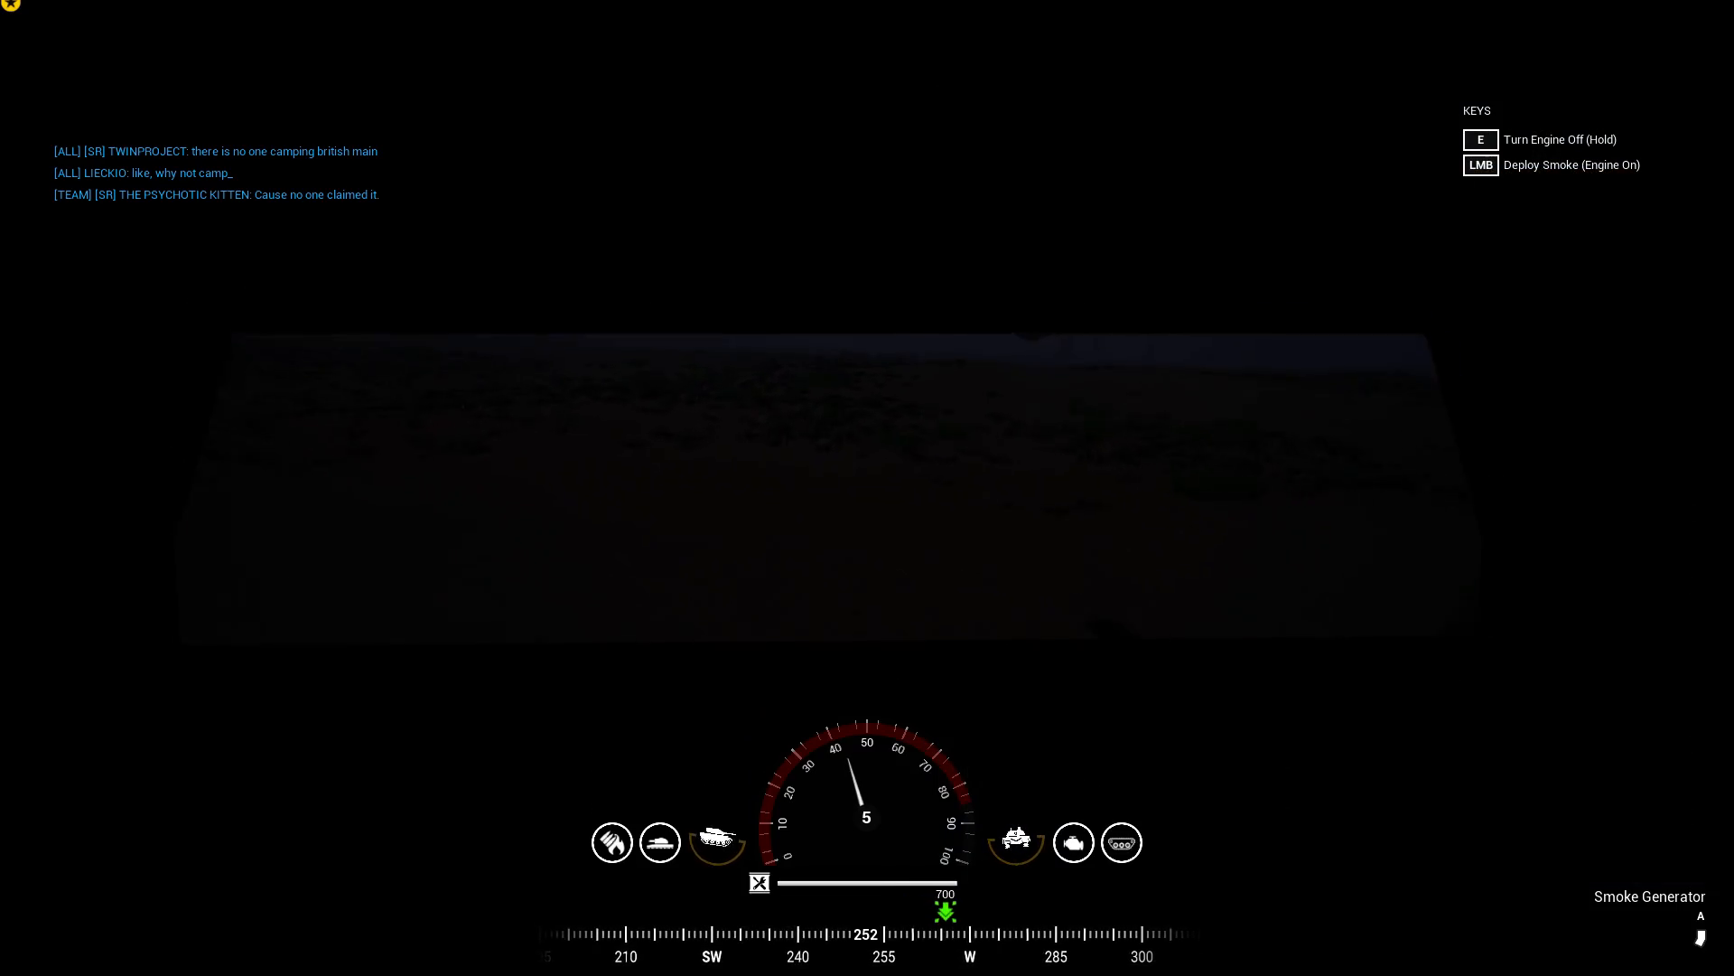
key(m)
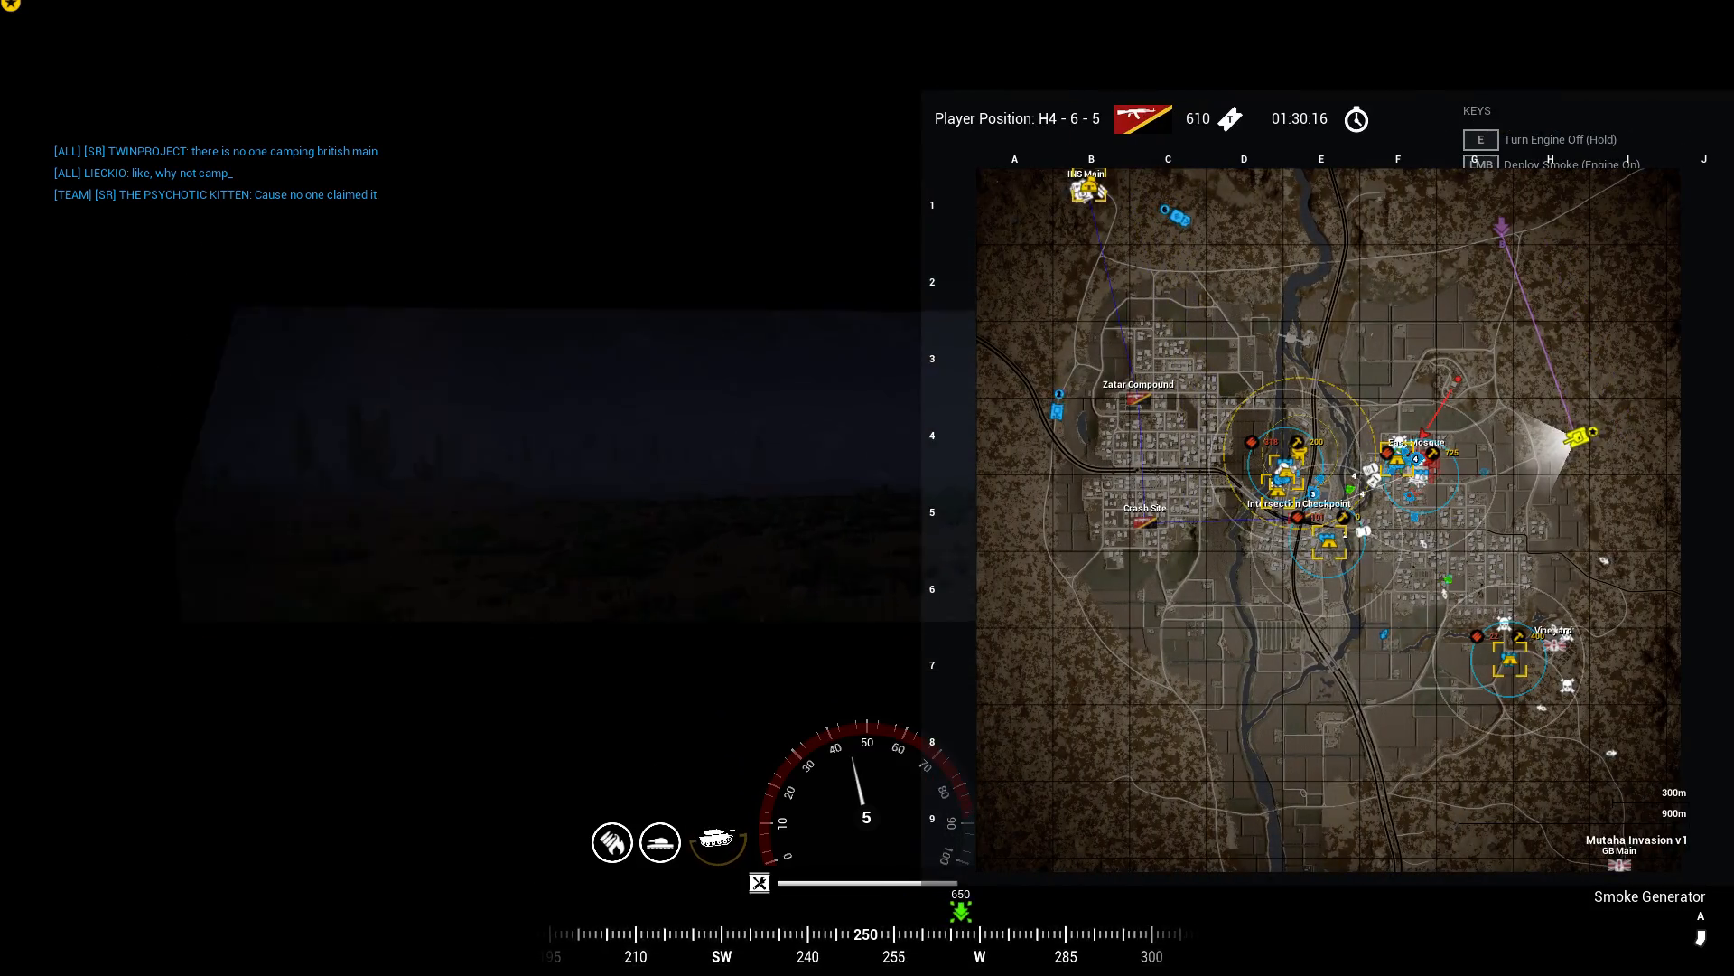
key(M)
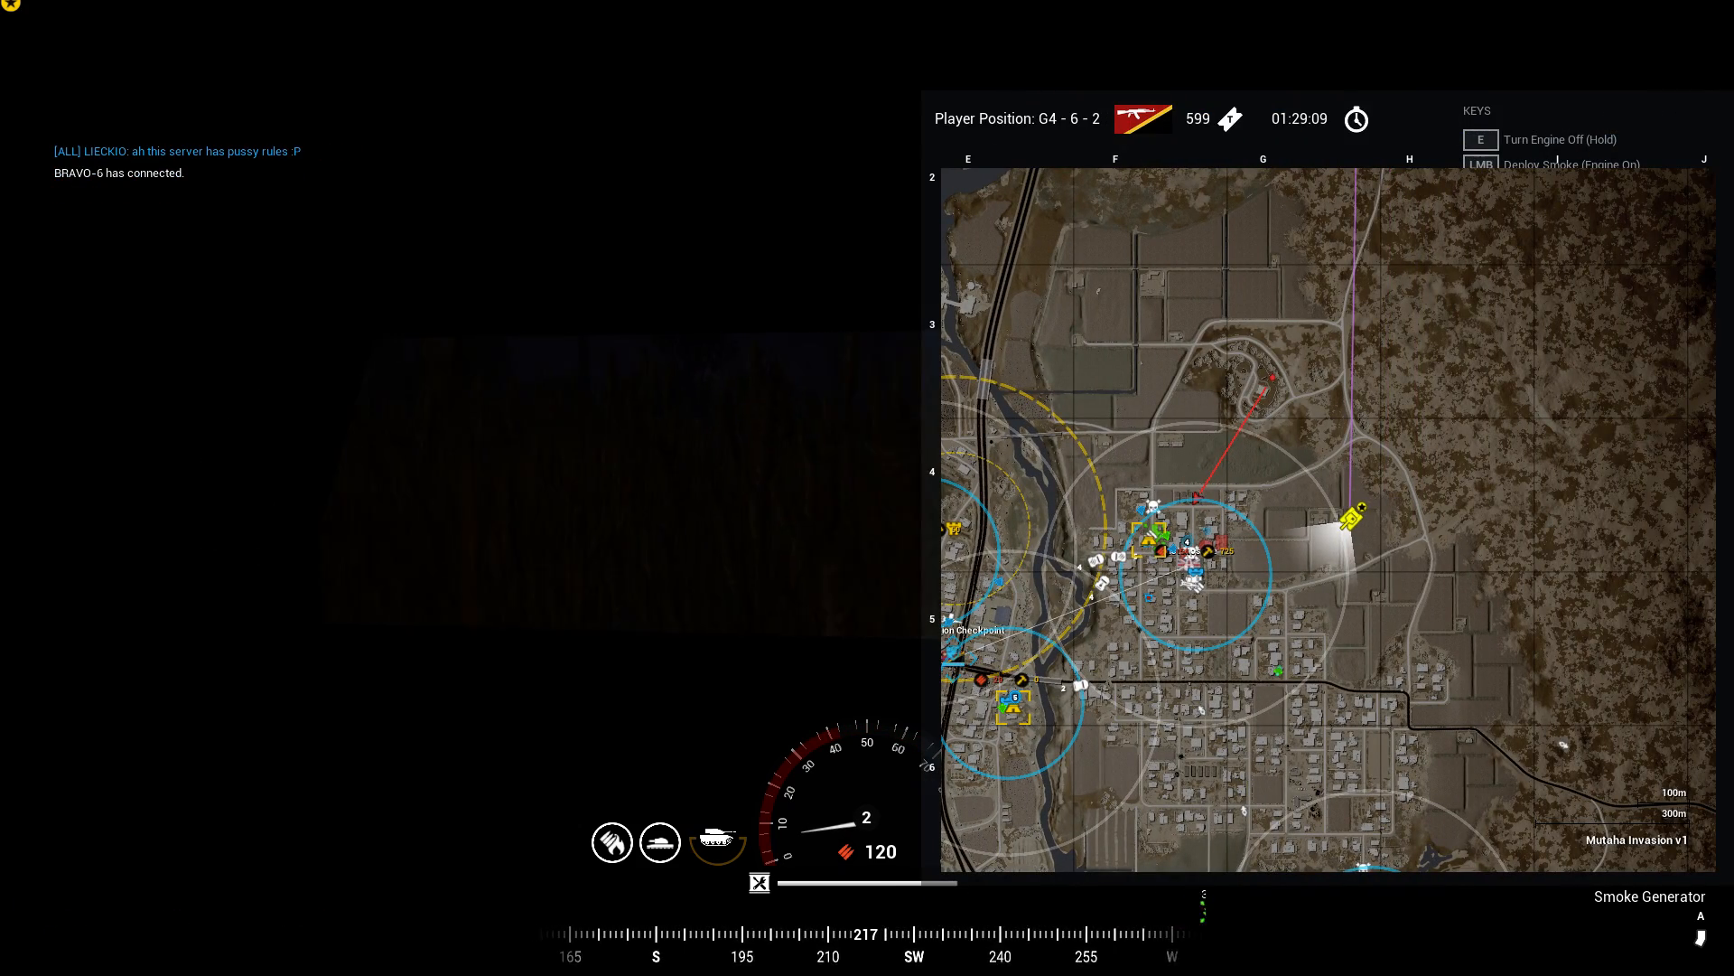
key(M)
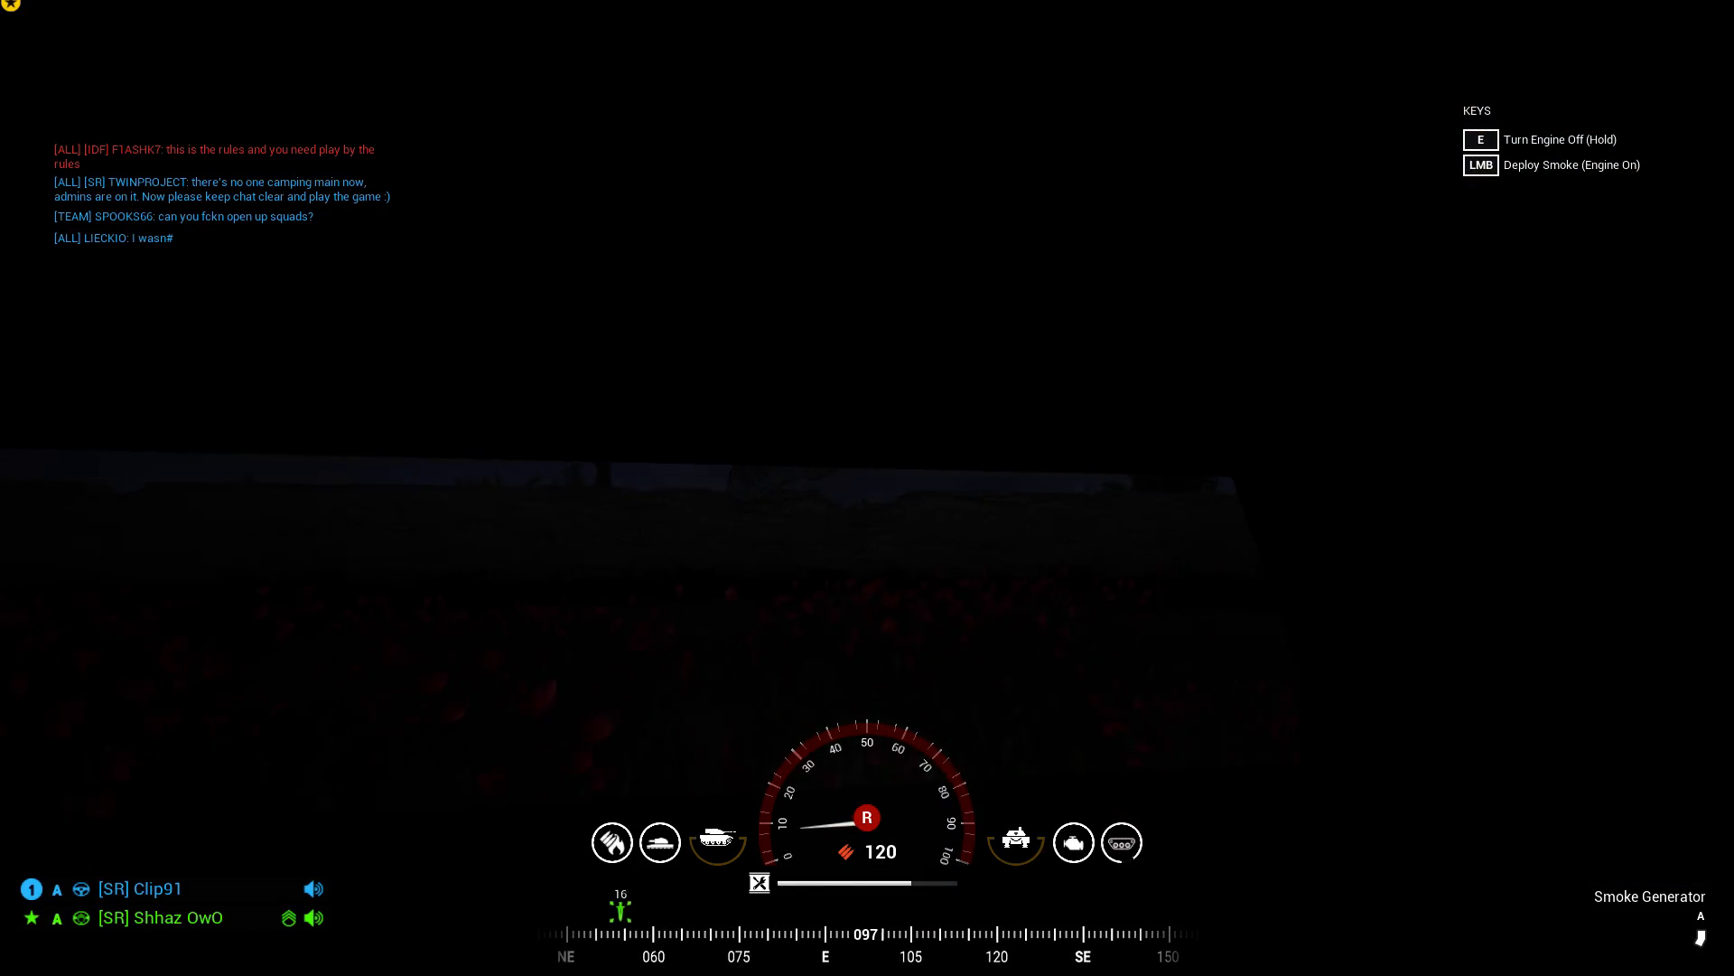
key(m)
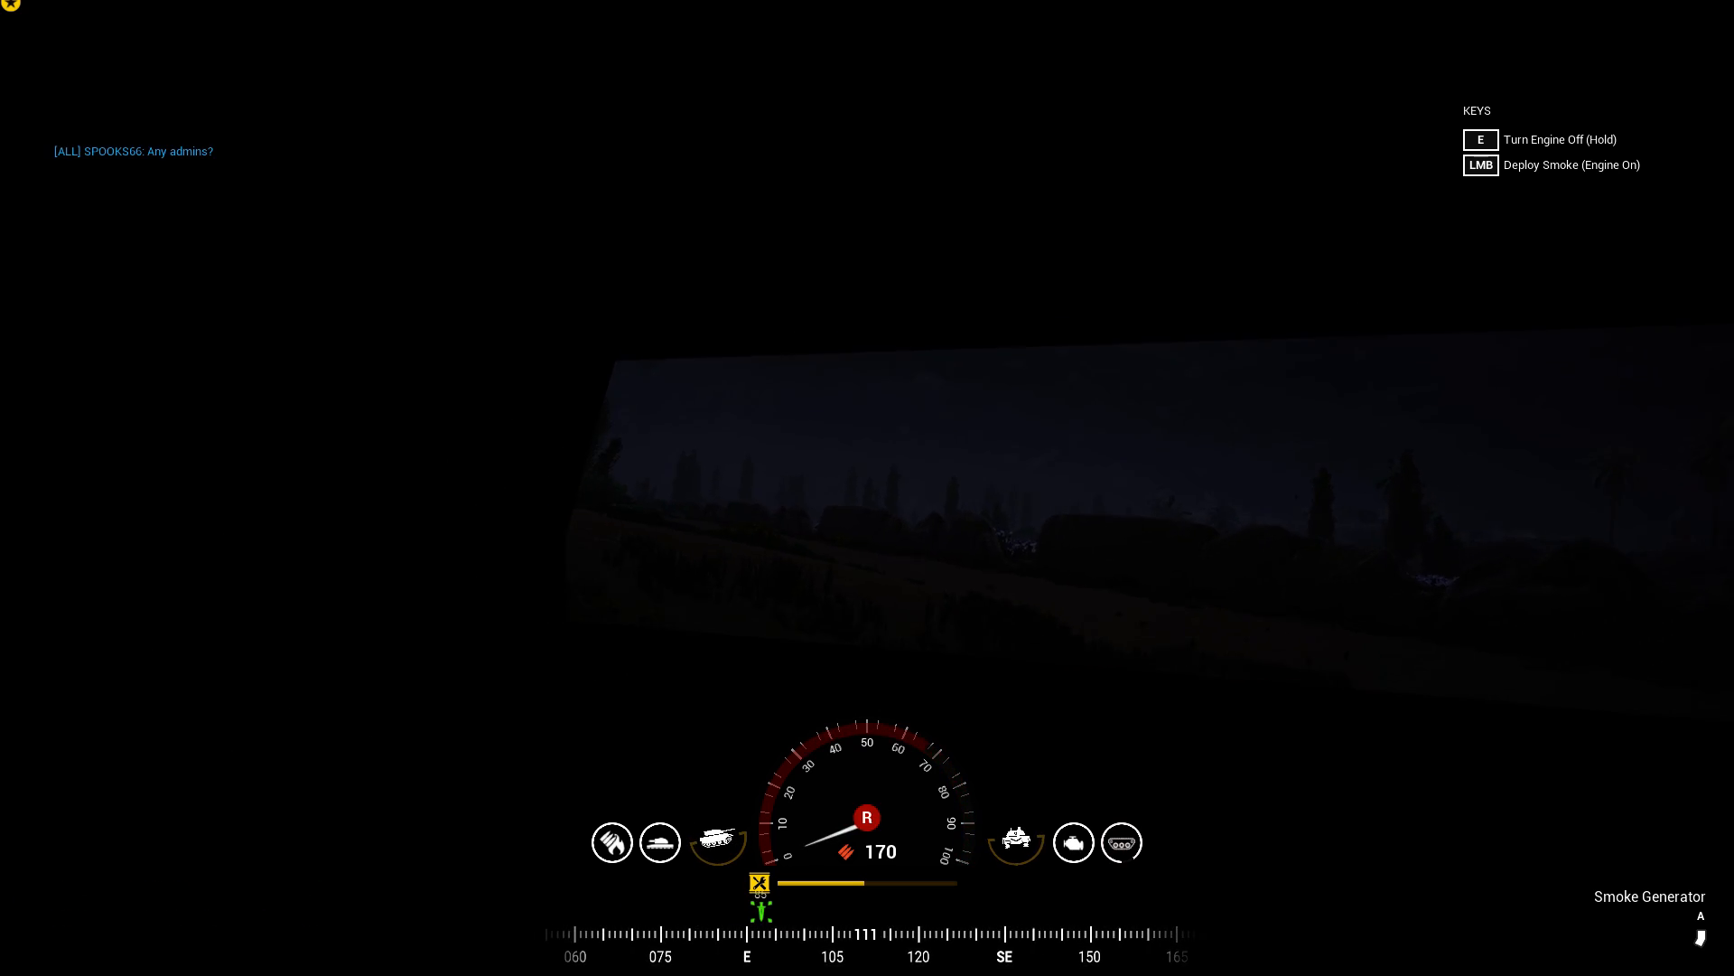
key(M)
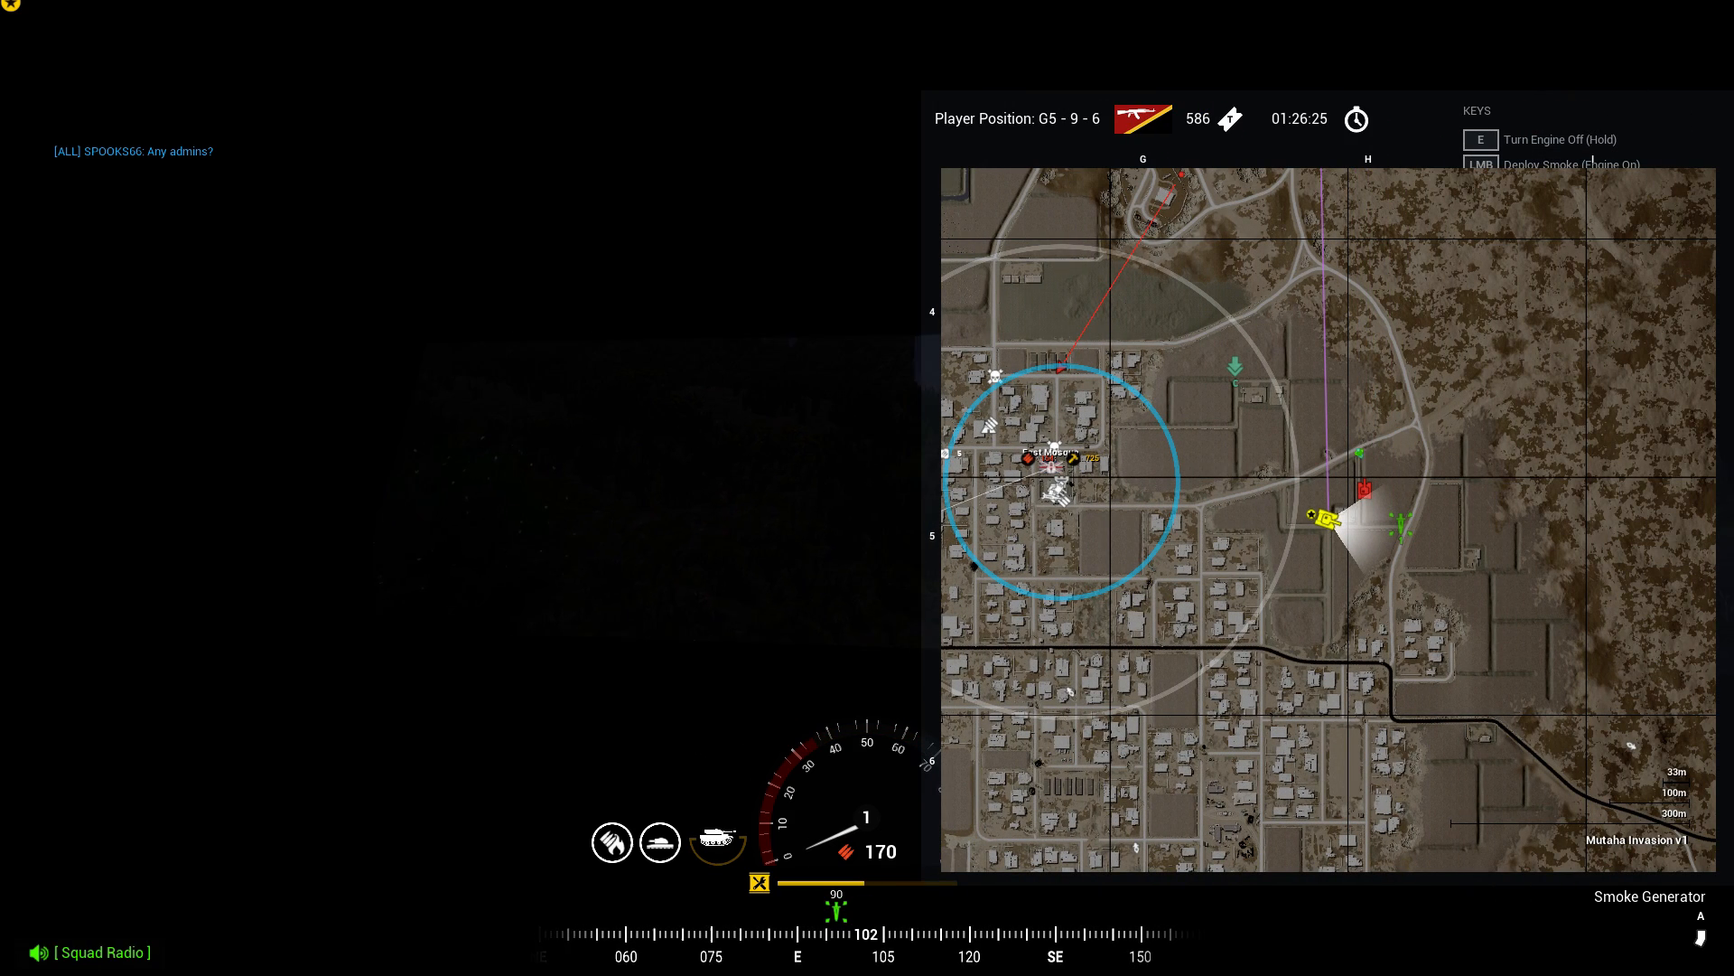